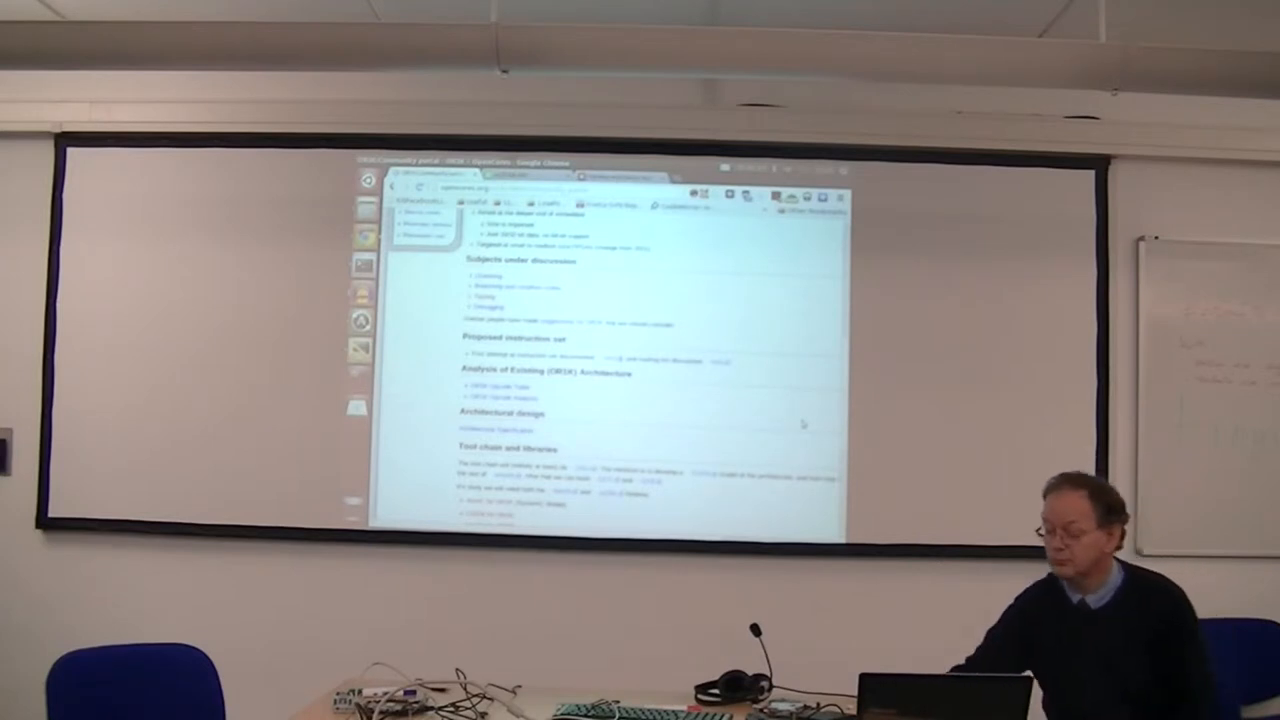
scroll("up", 3)
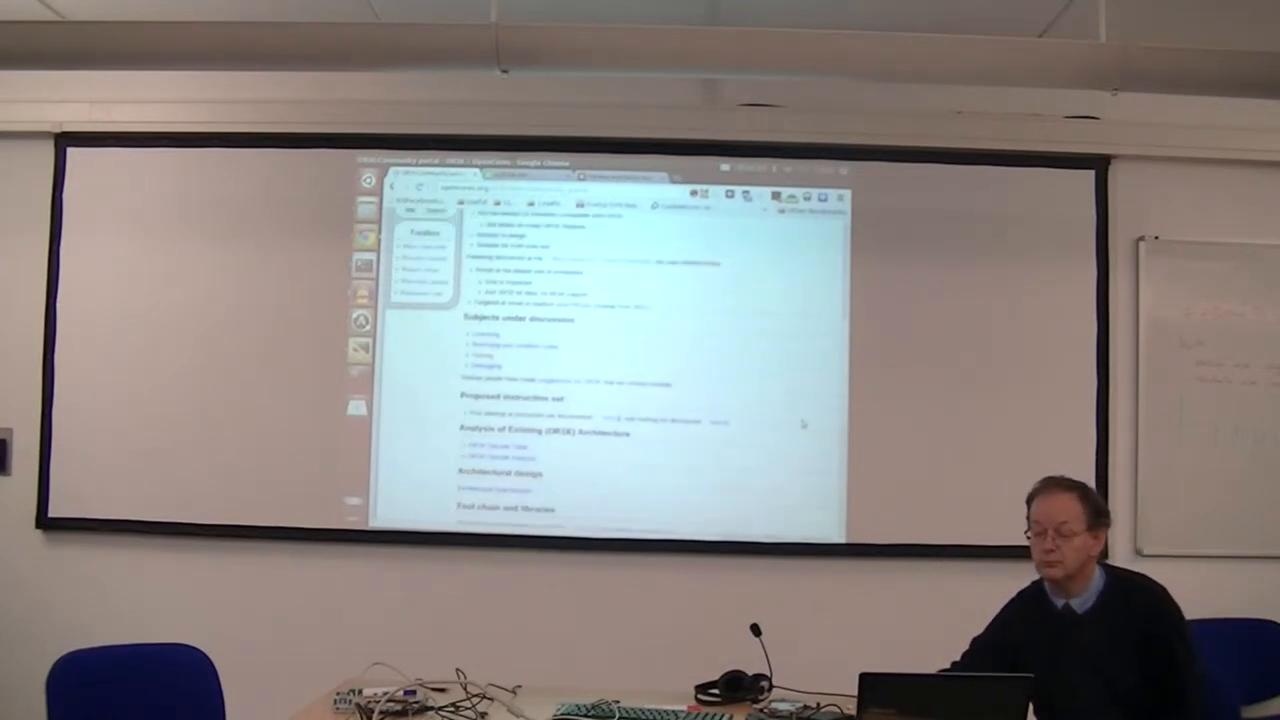
scroll("up", 3)
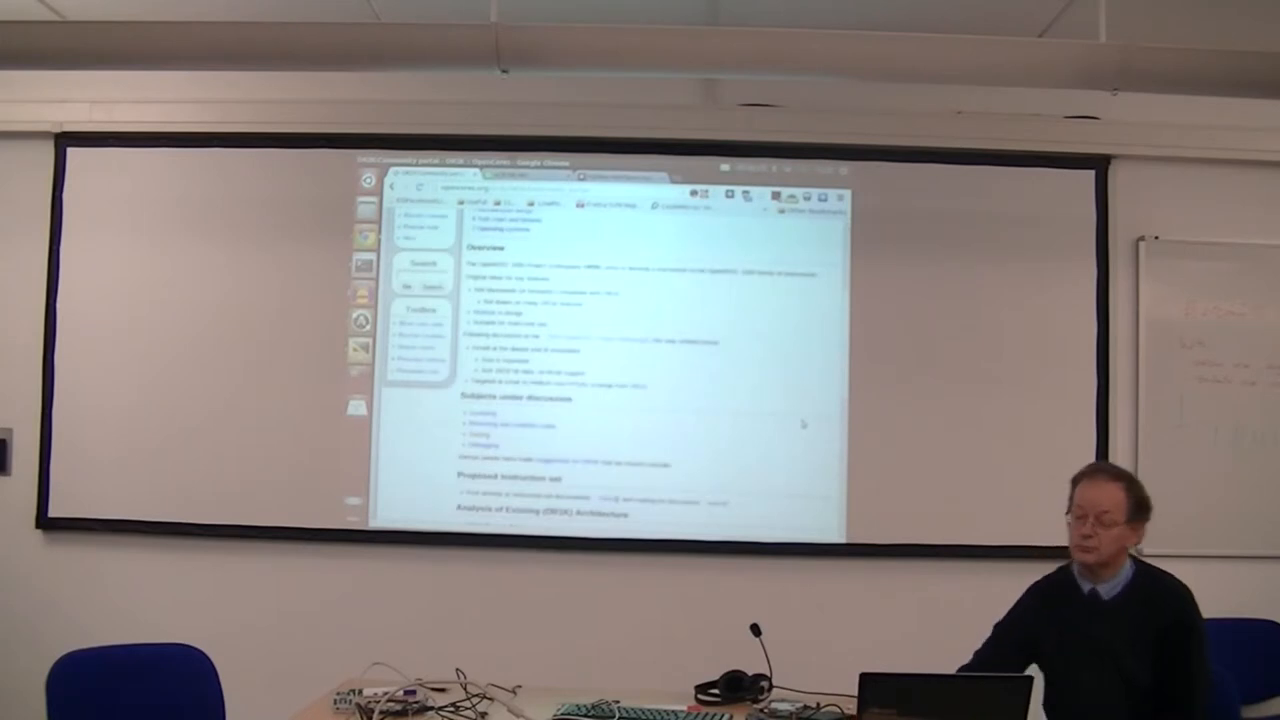